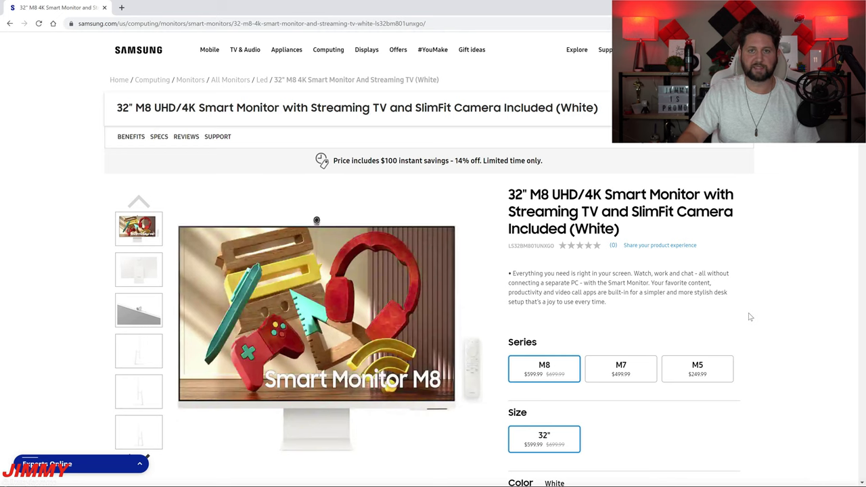
Compare the 32" M8's Green, Pink and Blue colour options on the product page.
scroll(down, 3)
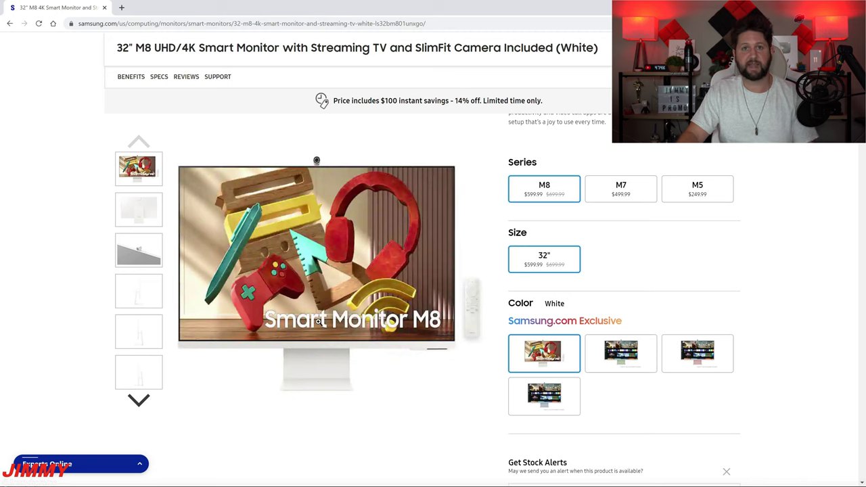
mouse_move(622, 353)
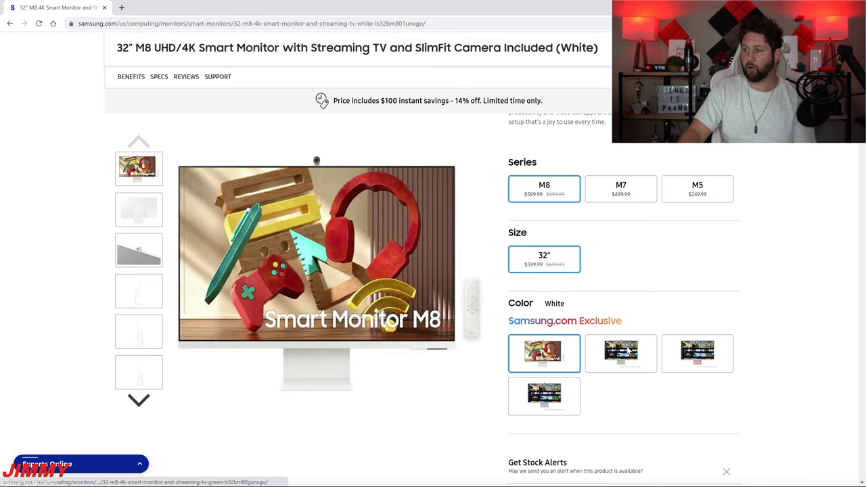
click(620, 353)
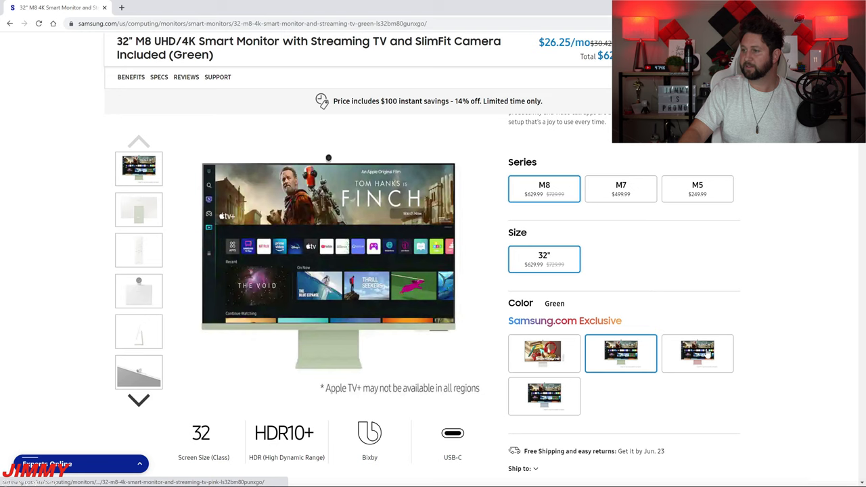
click(698, 354)
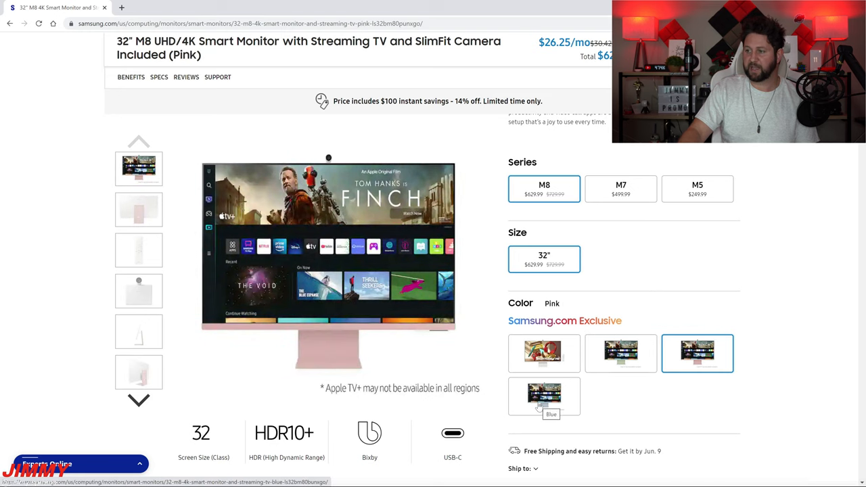
click(544, 398)
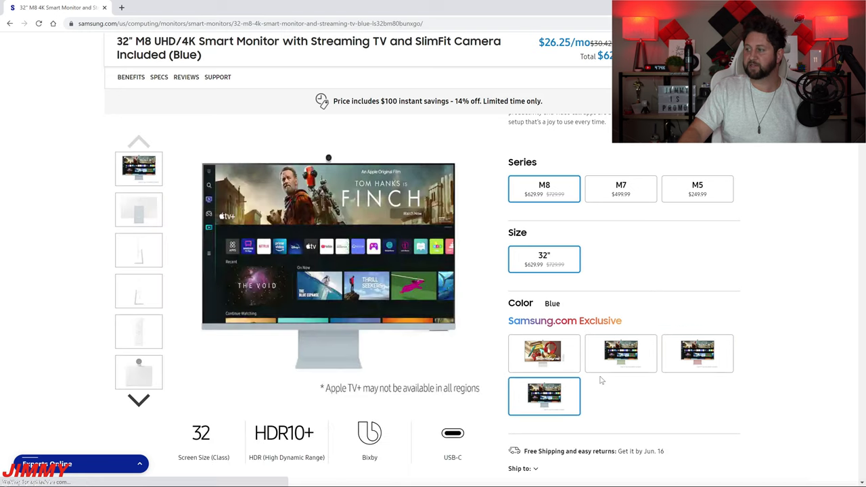
mouse_move(676, 358)
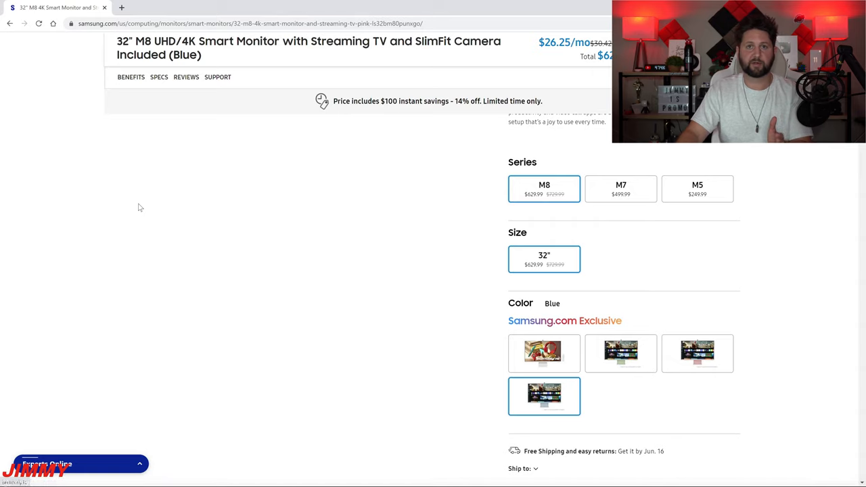
Return to the Pink model and show its rear-view product image.
click(698, 353)
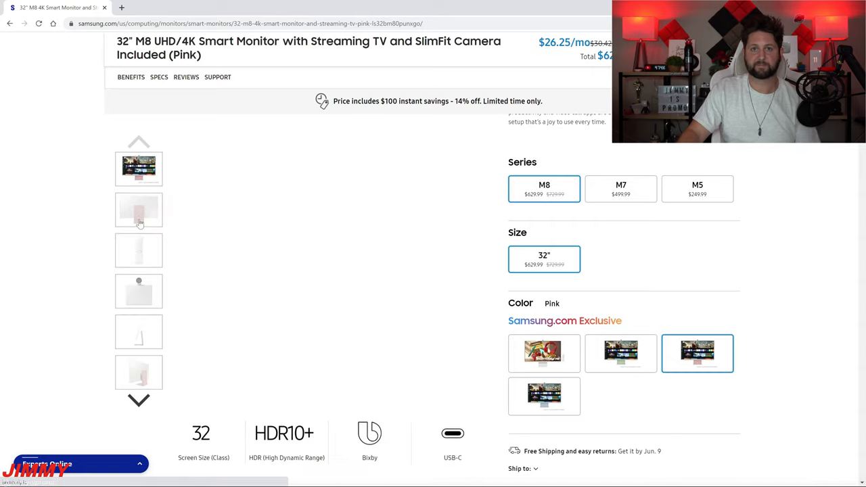
click(138, 210)
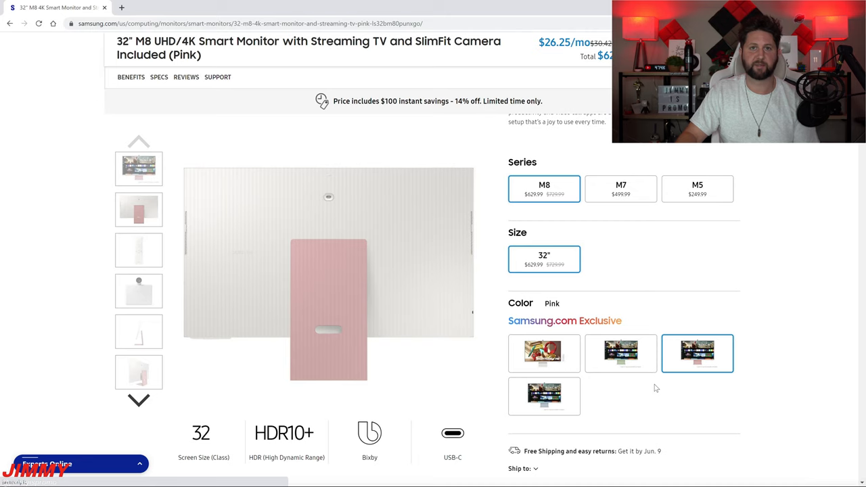
mouse_move(622, 353)
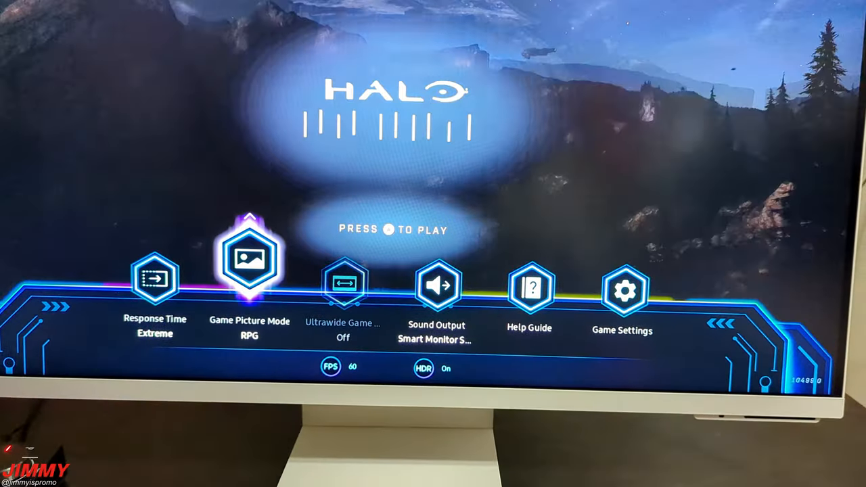
Check the Sound Output device list from the Game Bar, then dismiss it.
click(248, 260)
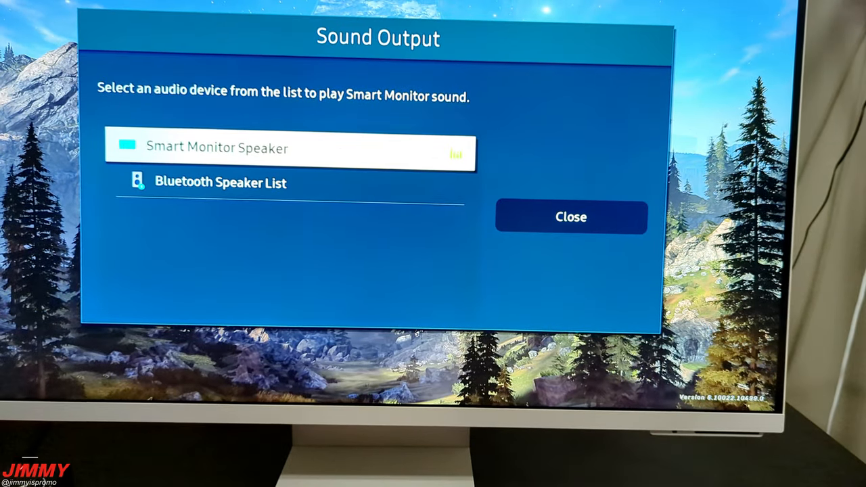
click(571, 217)
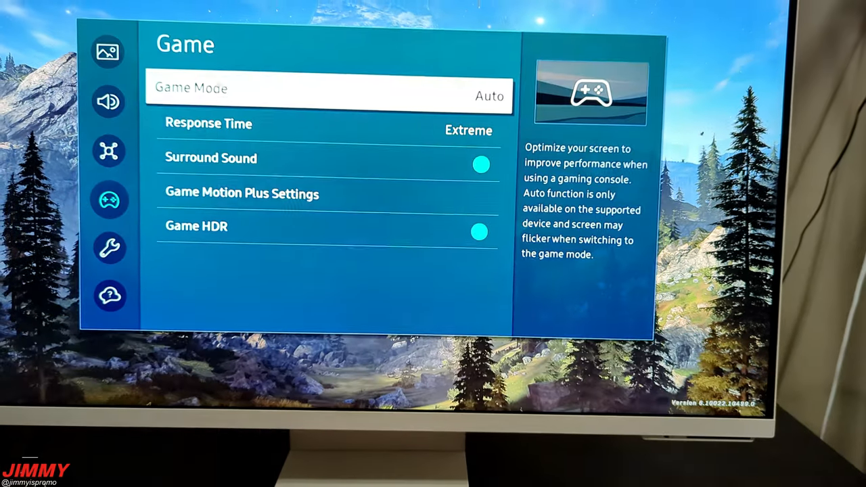
Move through the Game settings to highlight Surround Sound and Game HDR.
key(Down)
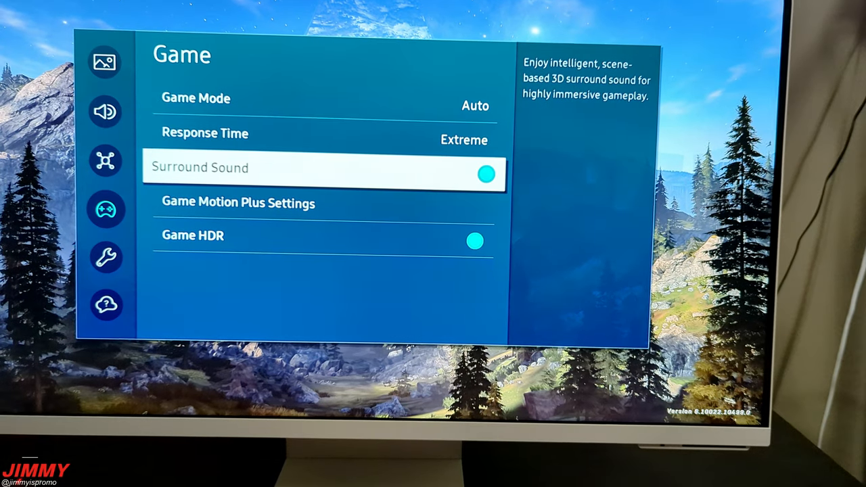
key(down)
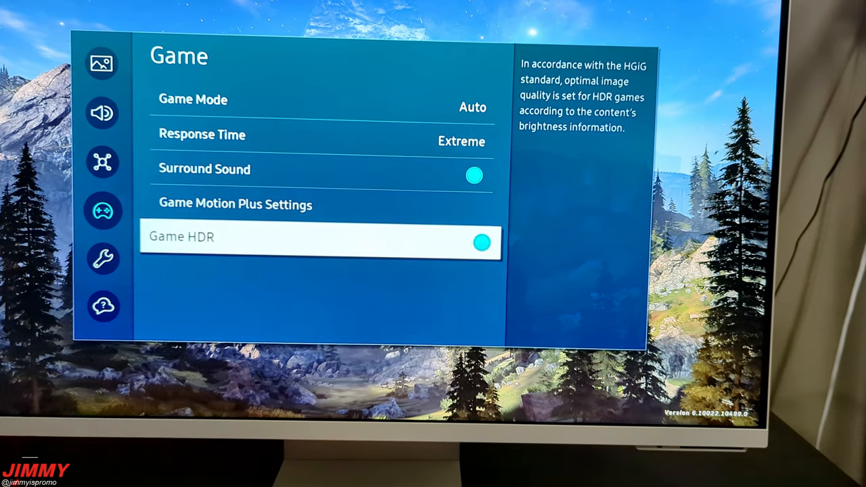
key(up)
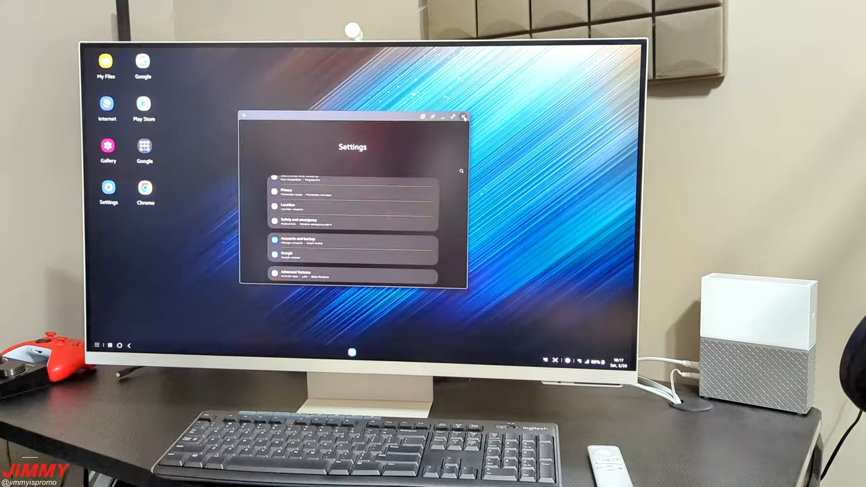
Close the floating Settings window and relaunch Settings maximized from the DeX desktop icon.
click(463, 116)
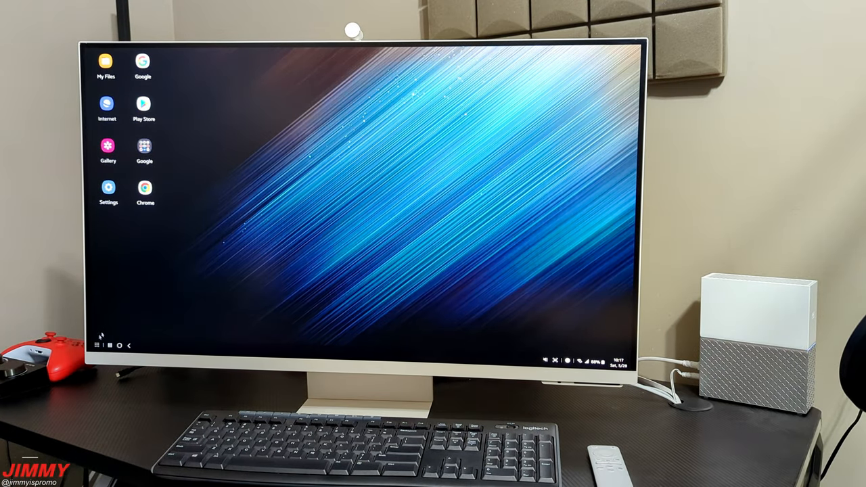
click(96, 344)
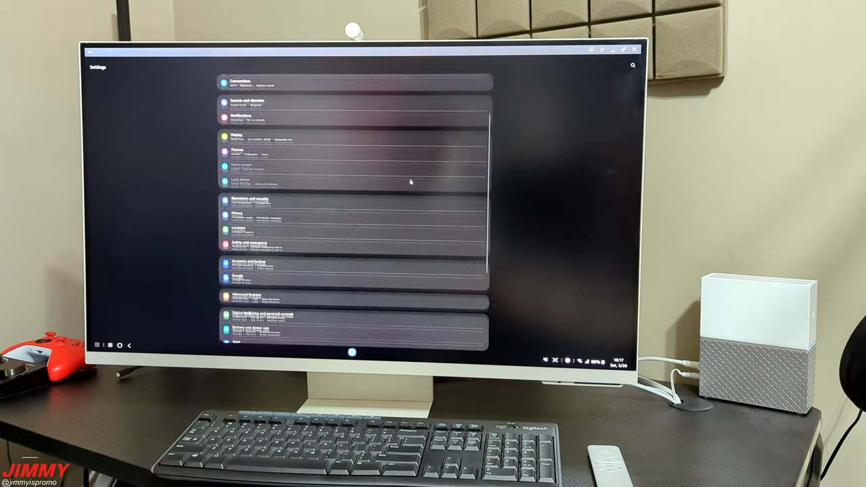
scroll(down, 3)
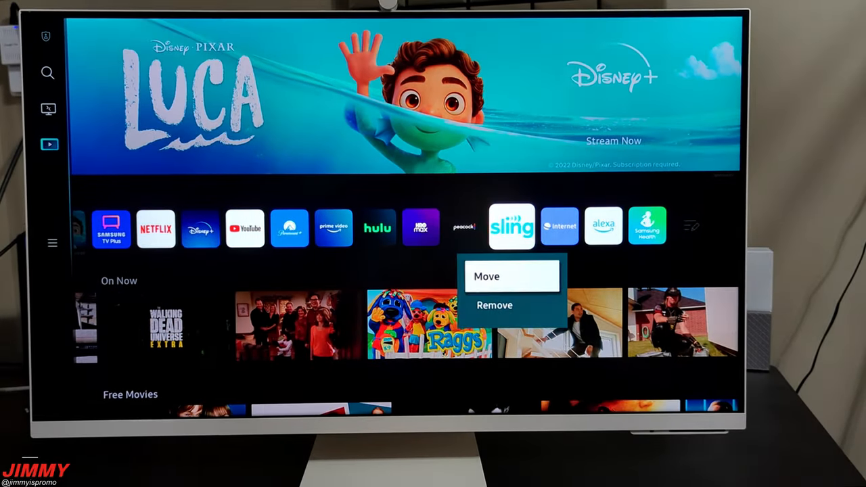
Choose Remove on the Sling TV tile and confirm its removal from the home row.
click(496, 306)
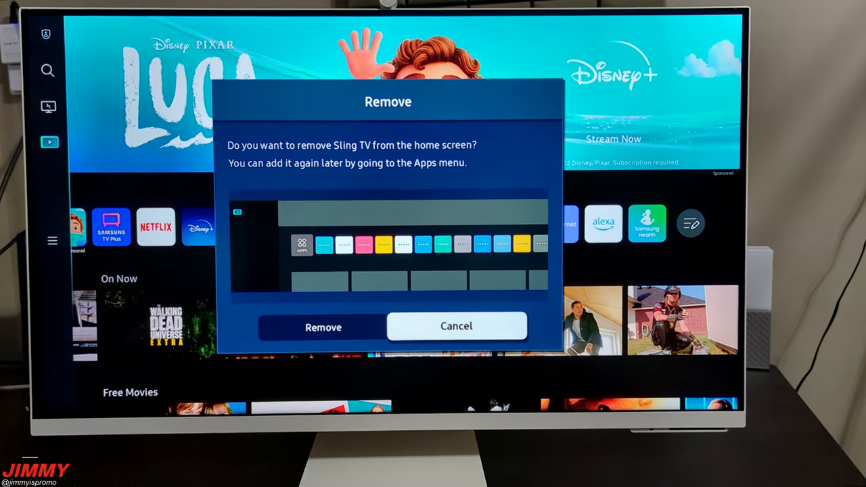
click(322, 326)
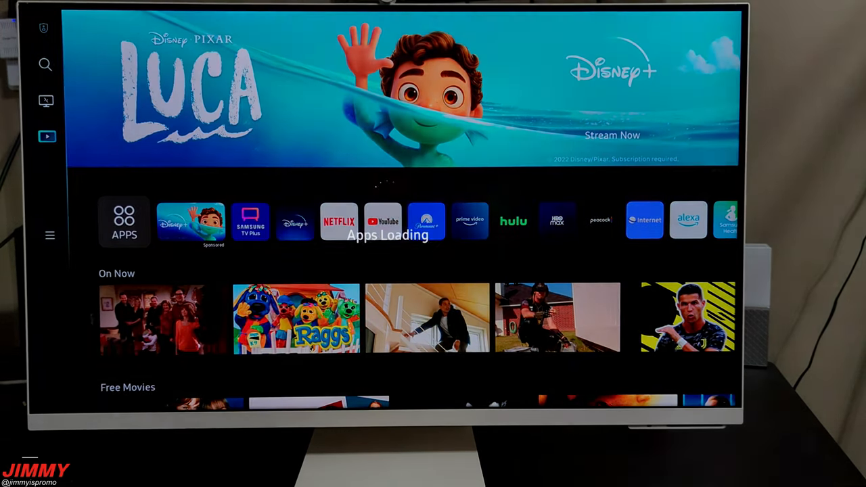
Browse the Apps store through Editor's Choice and the downloaded apps list.
click(125, 222)
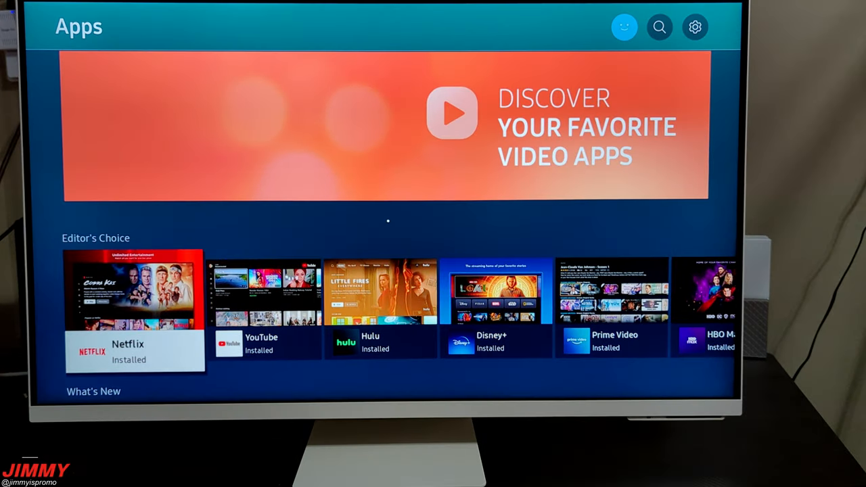
scroll(right, 3)
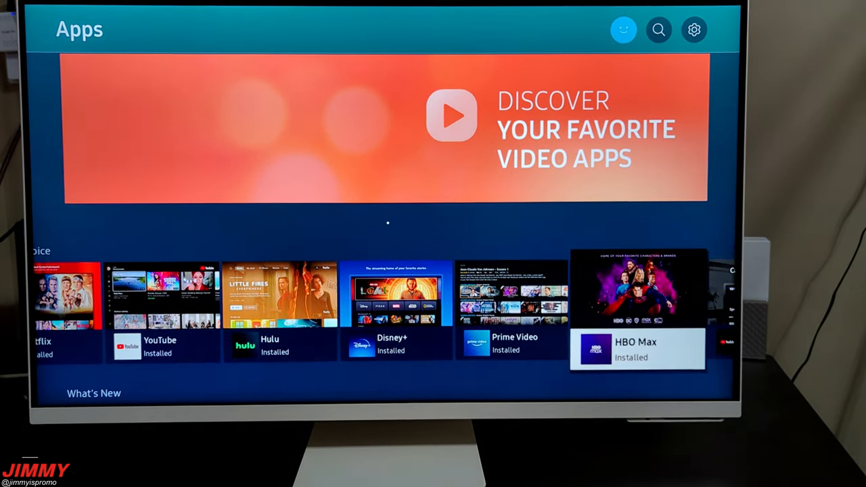
scroll(down, 3)
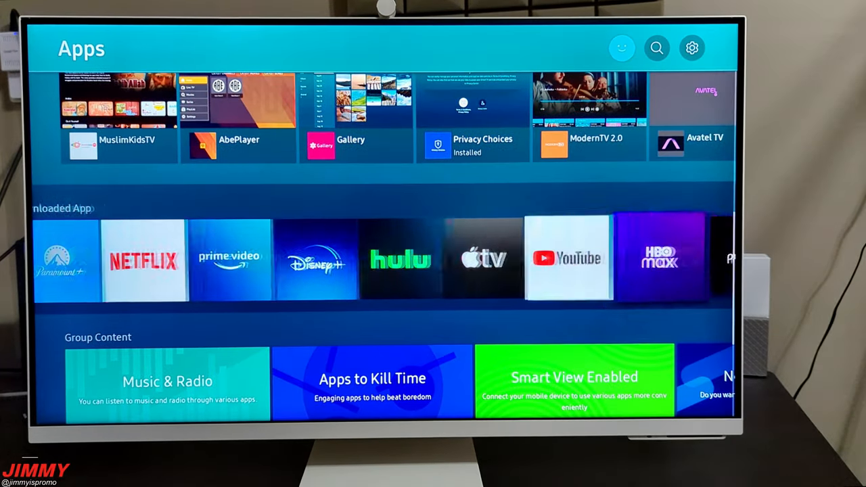
scroll(down, 3)
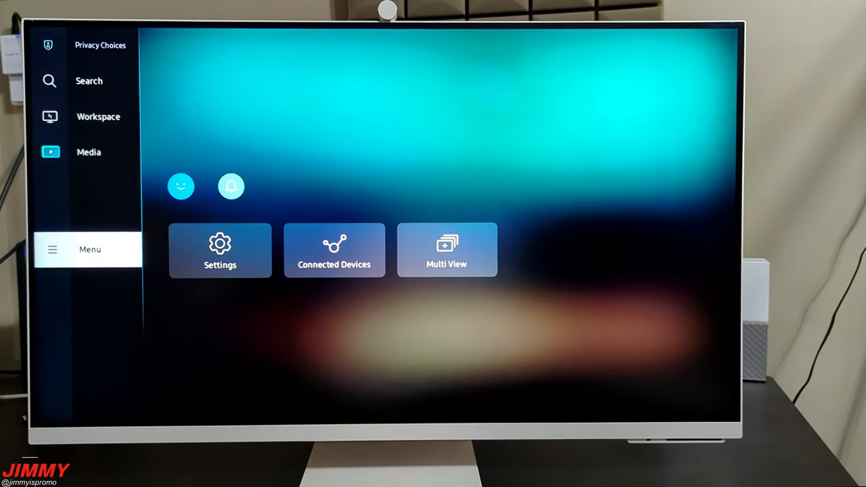
Go to Settings > General & Privacy > Voice and show the Bixby / Amazon Alexa assistant choice.
click(219, 250)
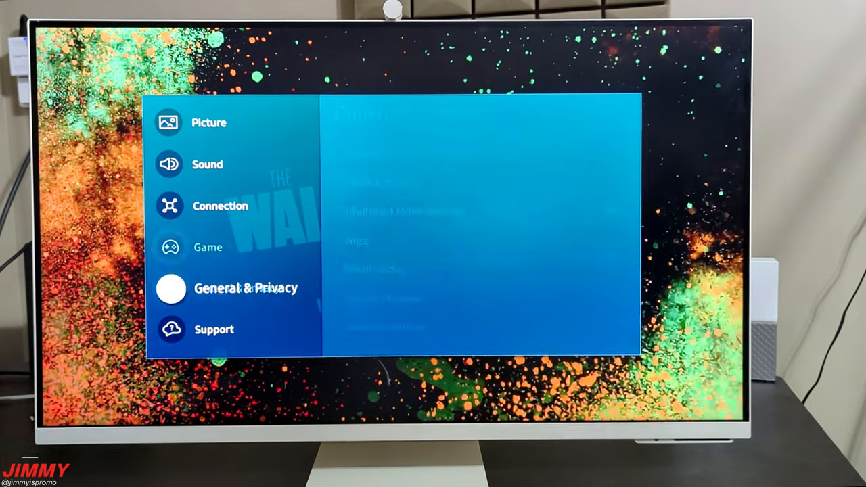
click(246, 290)
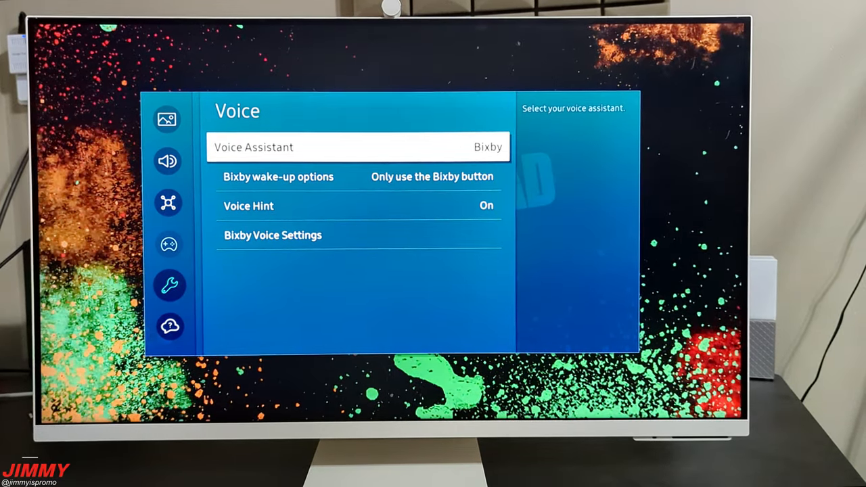
click(359, 146)
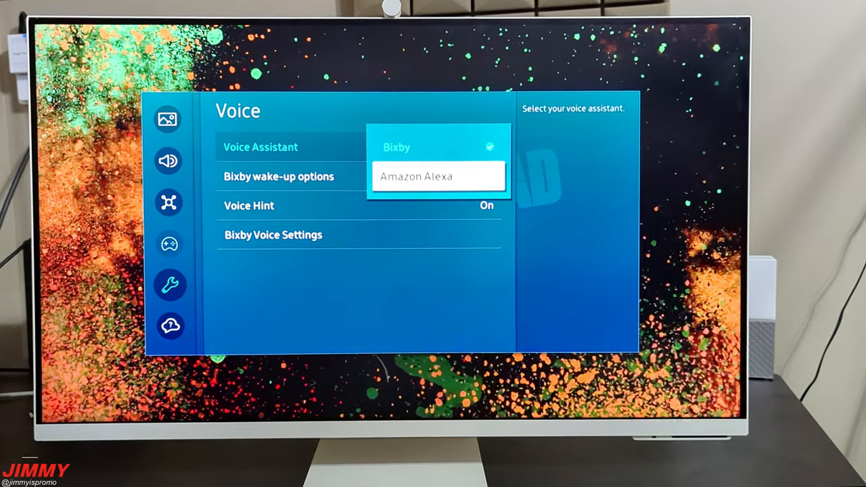